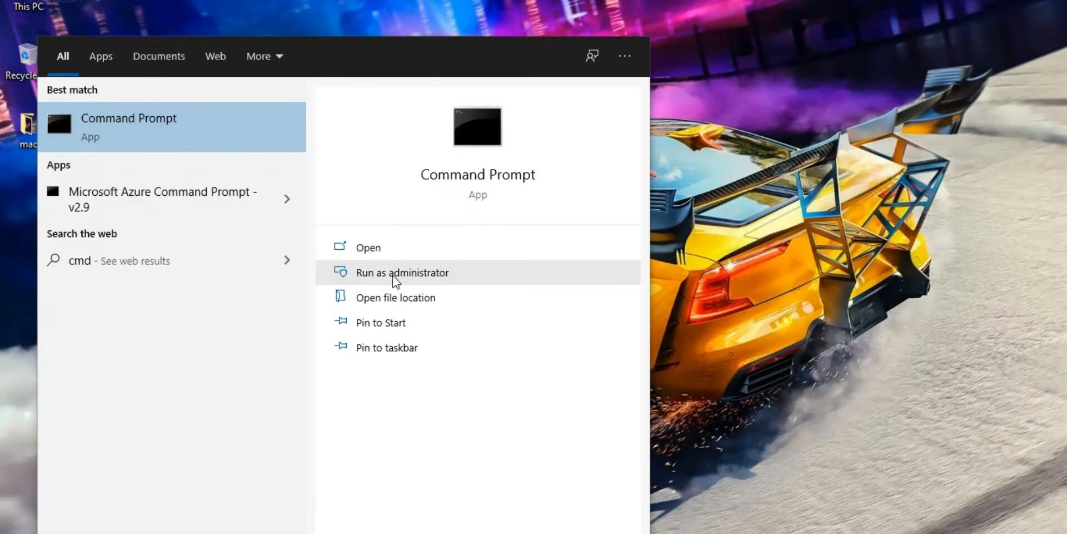
Step: Launch Command Prompt as administrator and begin typing the fsutil behavior query disabledeletenotify command
{"action": "left_click", "coordinate": [401, 272]}
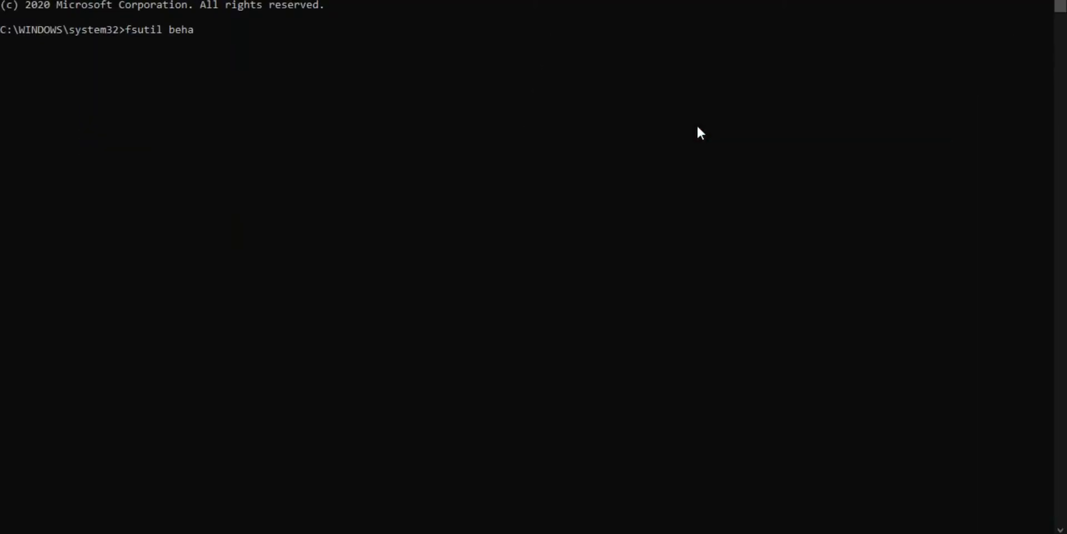
{"action": "type", "text": "vior query disable"}
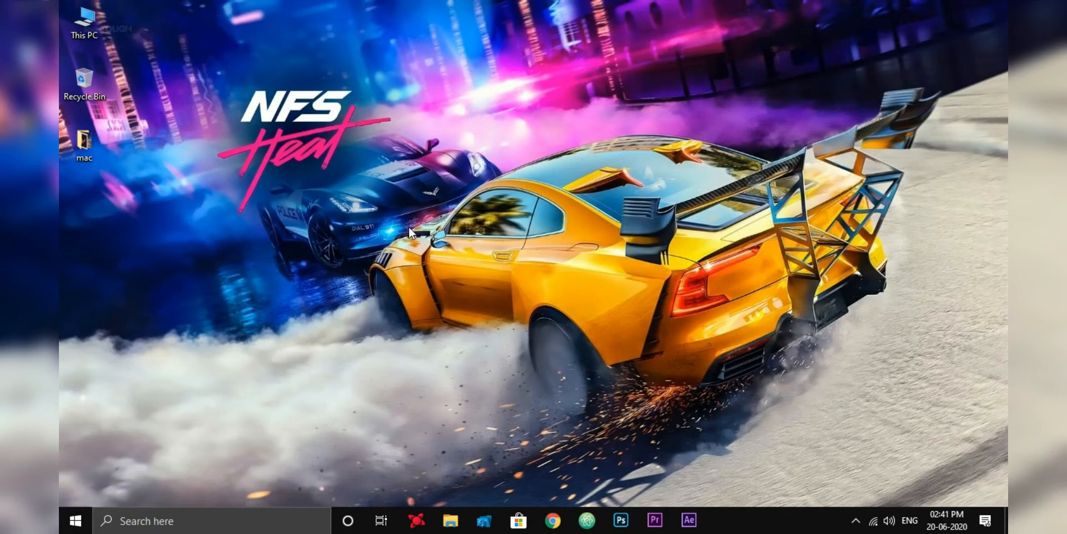
Step: Search the Start menu for 'cmd' to find Command Prompt
{"action": "left_click", "coordinate": [75, 520]}
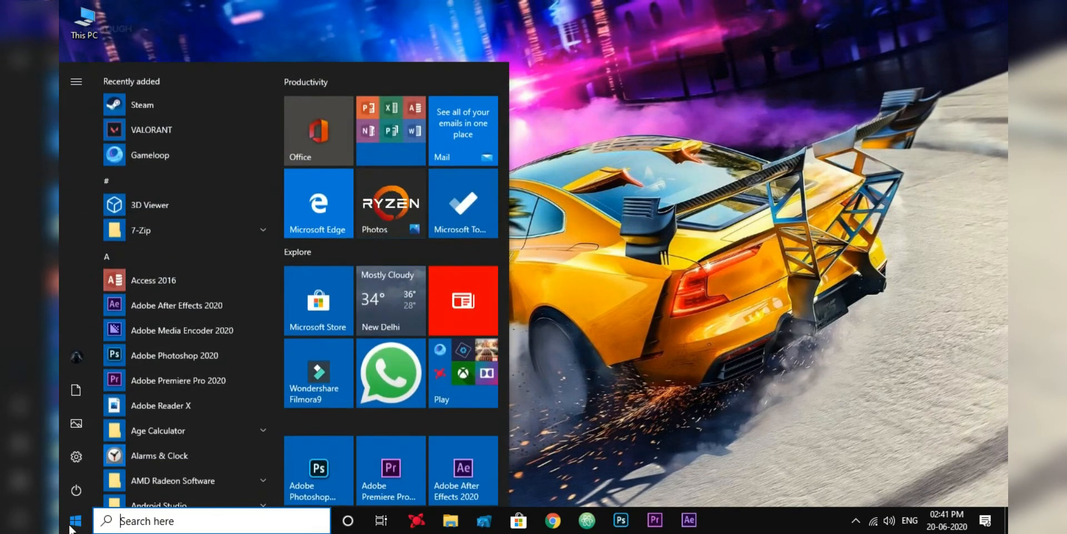
{"action": "type", "text": "cmd"}
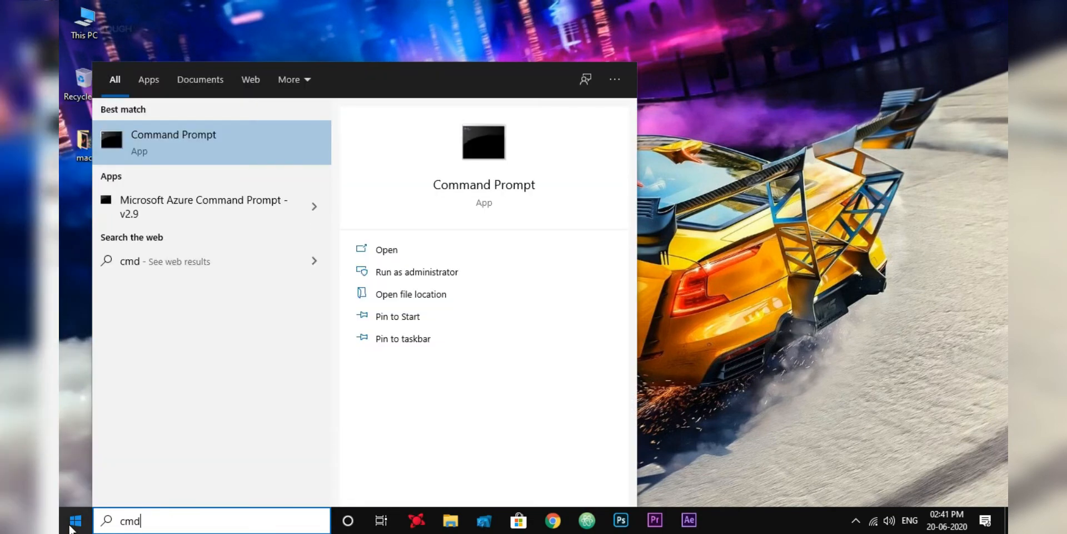
{"action": "mouse_move", "coordinate": [466, 272]}
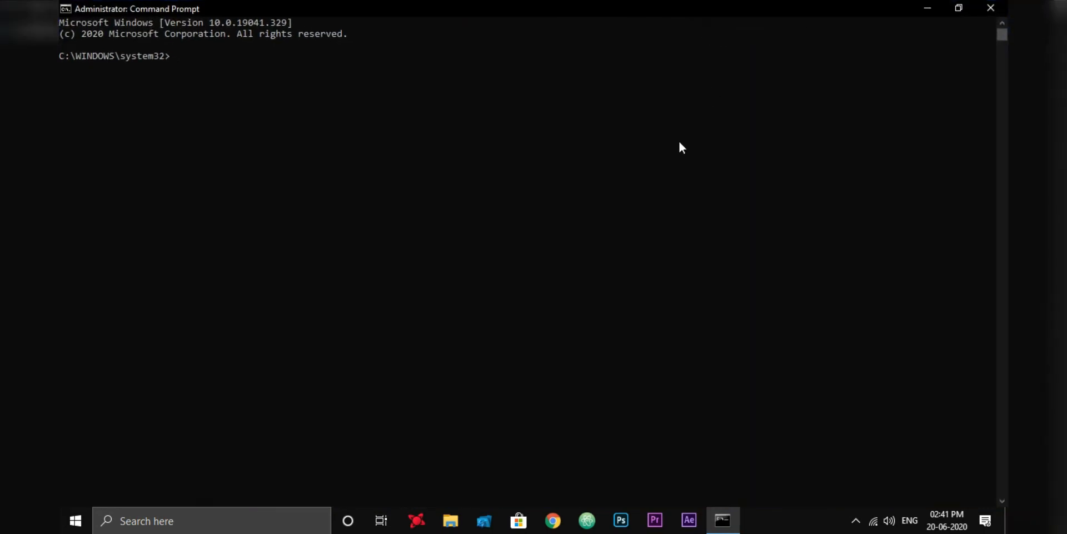
Step: Enter the fsutil behavior query disabledeletenotify command to check TRIM status
{"action": "type", "text": "fsutil behavior query disabledeletenotify"}
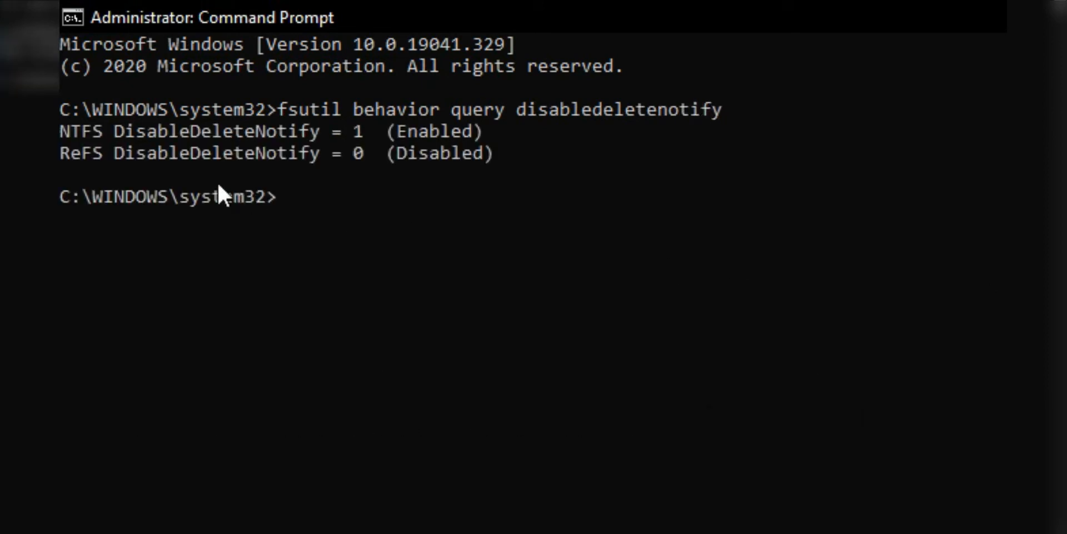
{"action": "mouse_move", "coordinate": [360, 217]}
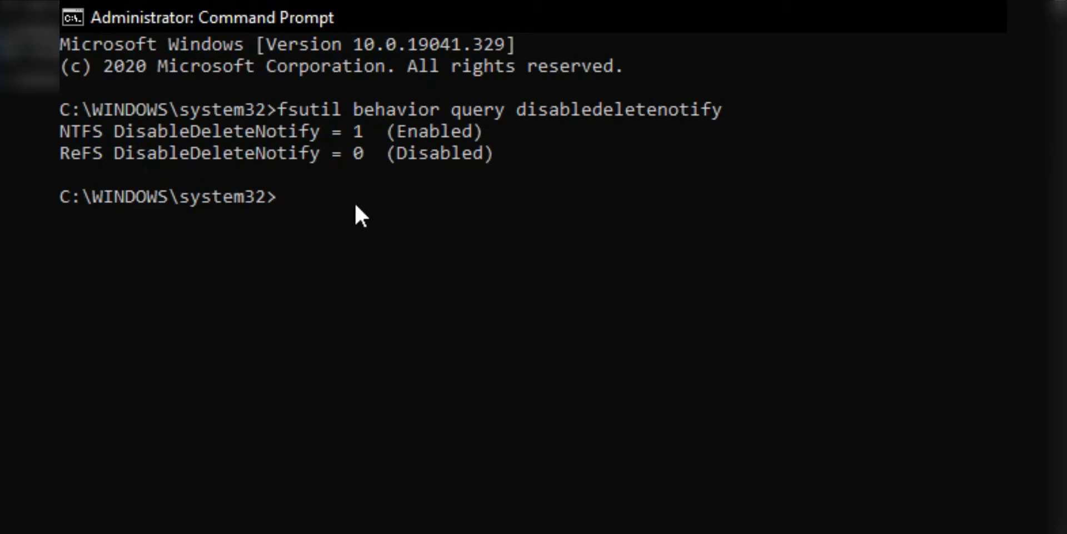
{"action": "mouse_move", "coordinate": [64, 136]}
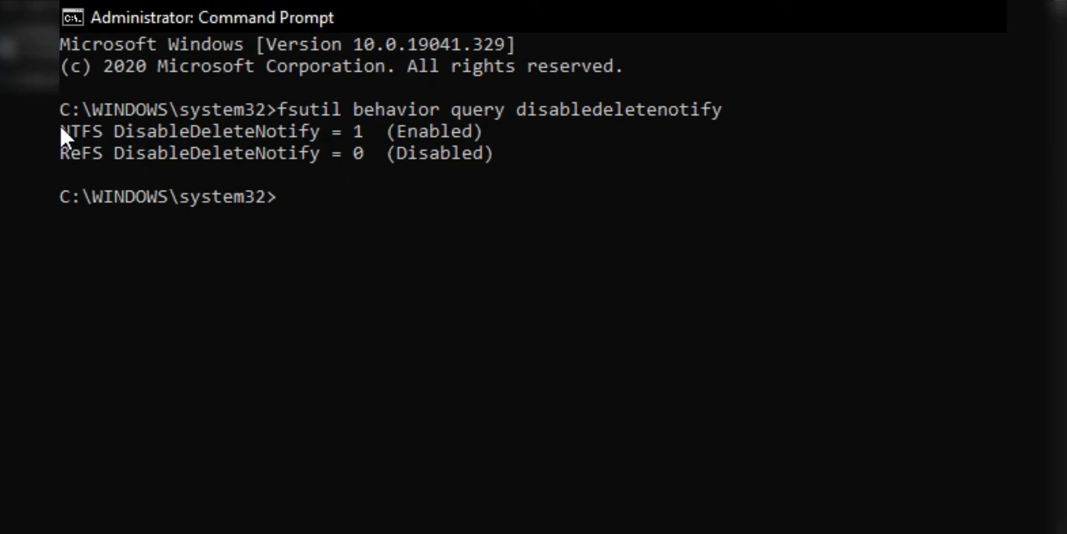
Step: Highlight the ReFS and NTFS labels in the fsutil query output
{"action": "double_click", "coordinate": [73, 130]}
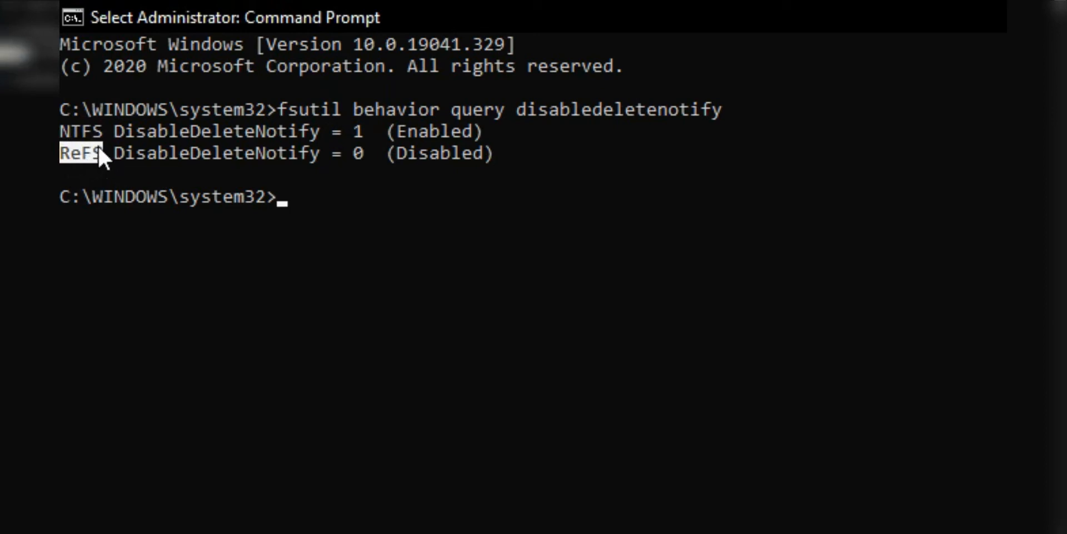
{"action": "mouse_move", "coordinate": [428, 148]}
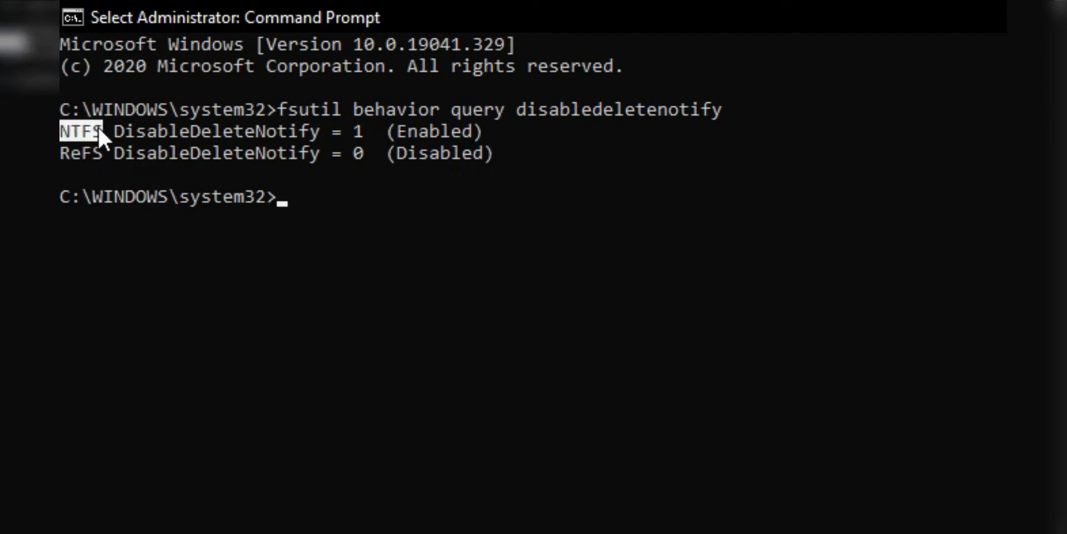
{"action": "mouse_move", "coordinate": [73, 158]}
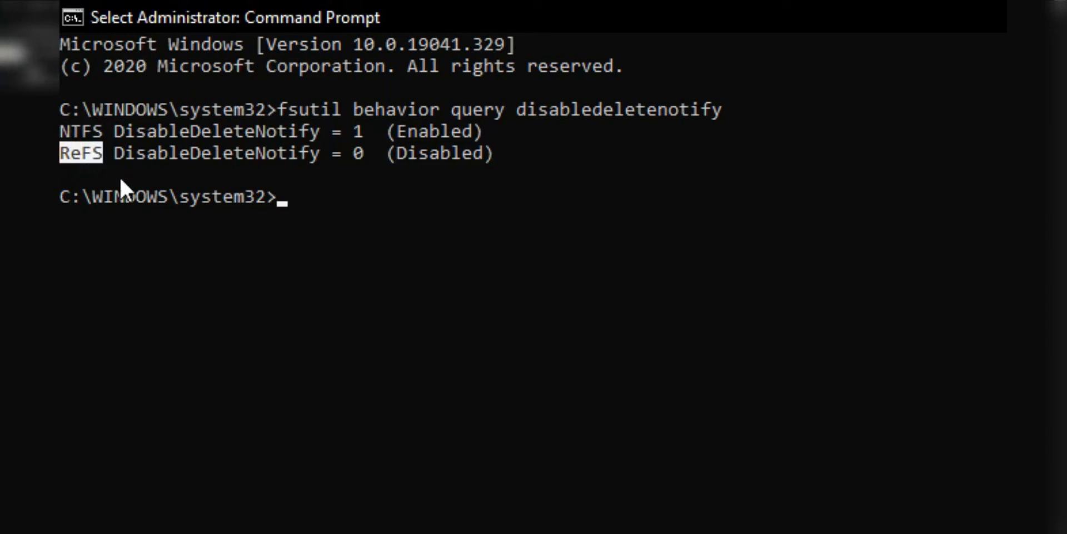
{"action": "mouse_move", "coordinate": [127, 205]}
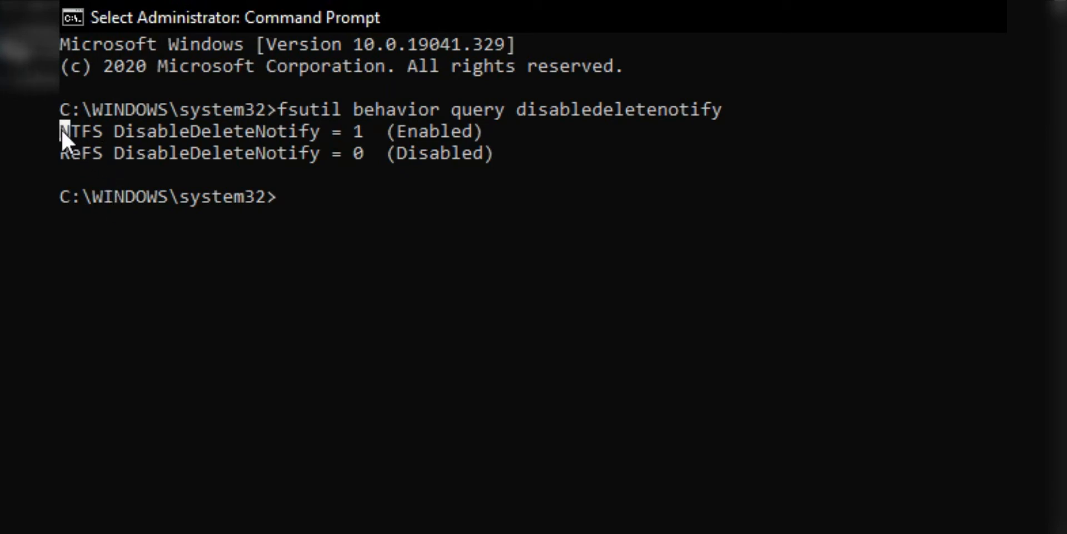
{"action": "double_click", "coordinate": [79, 131]}
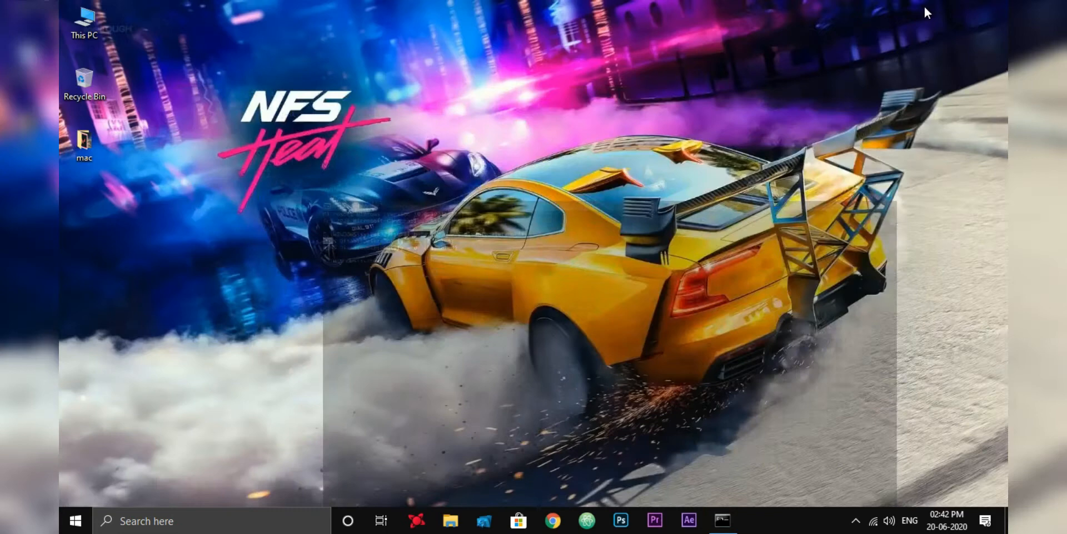
{"action": "double_click", "coordinate": [84, 20]}
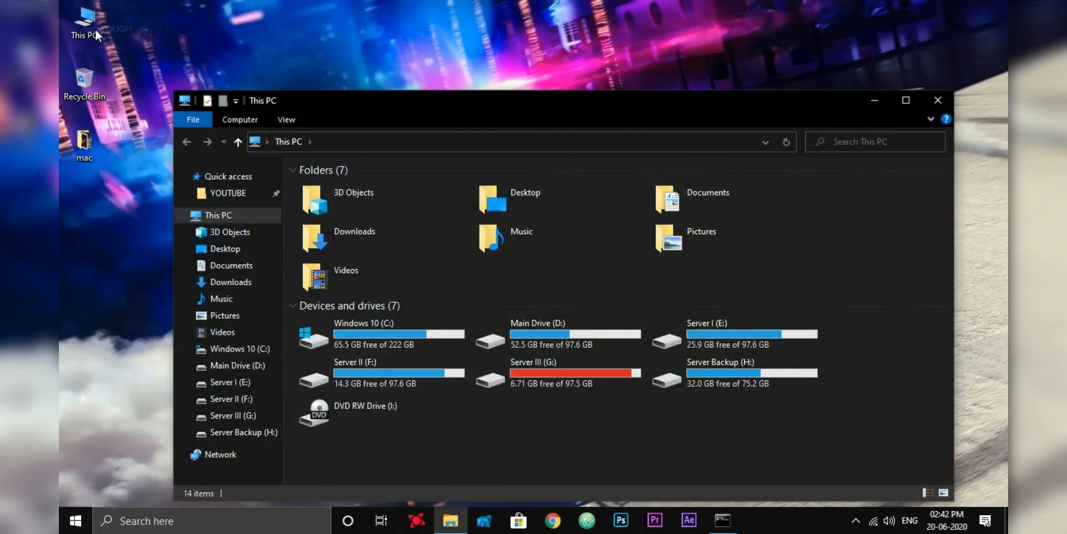
{"action": "right_click", "coordinate": [279, 201]}
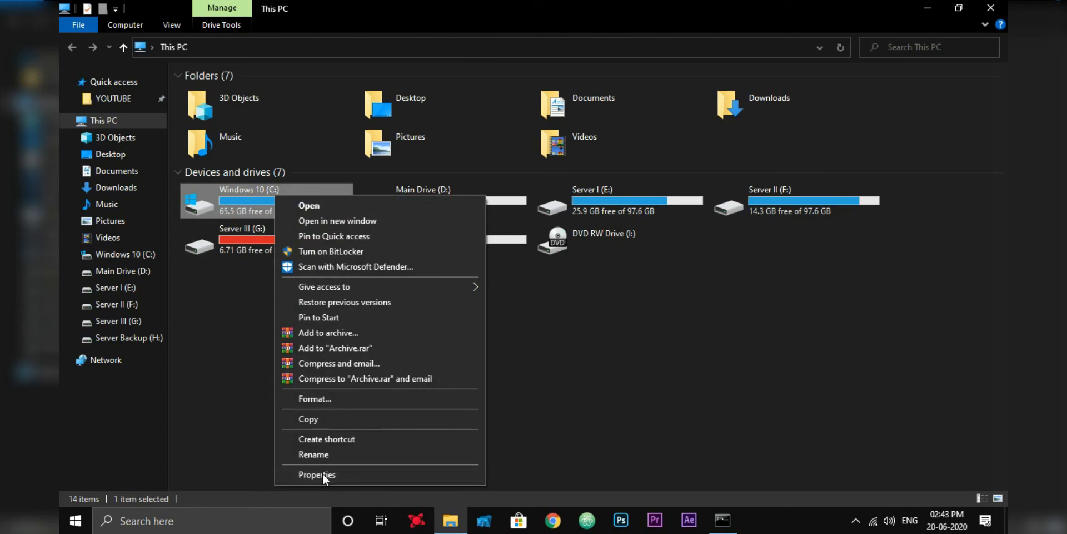
{"action": "left_click", "coordinate": [316, 474]}
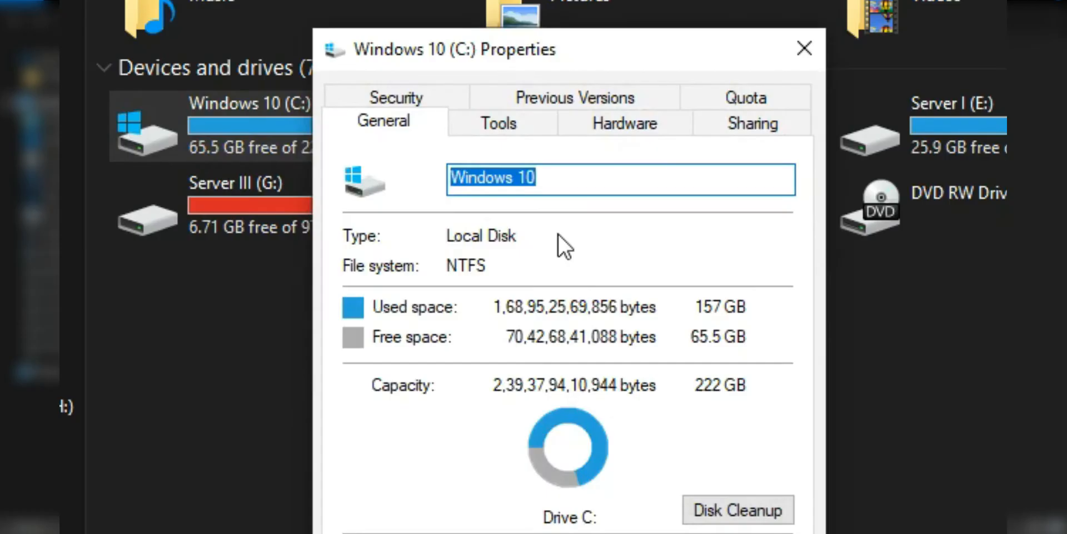
{"action": "mouse_move", "coordinate": [354, 279]}
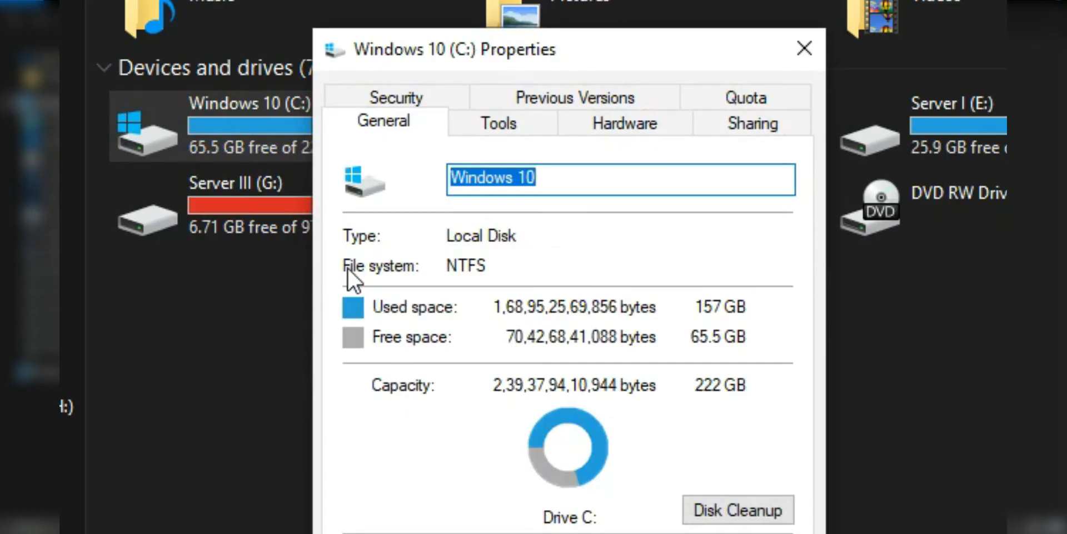
{"action": "mouse_move", "coordinate": [466, 285]}
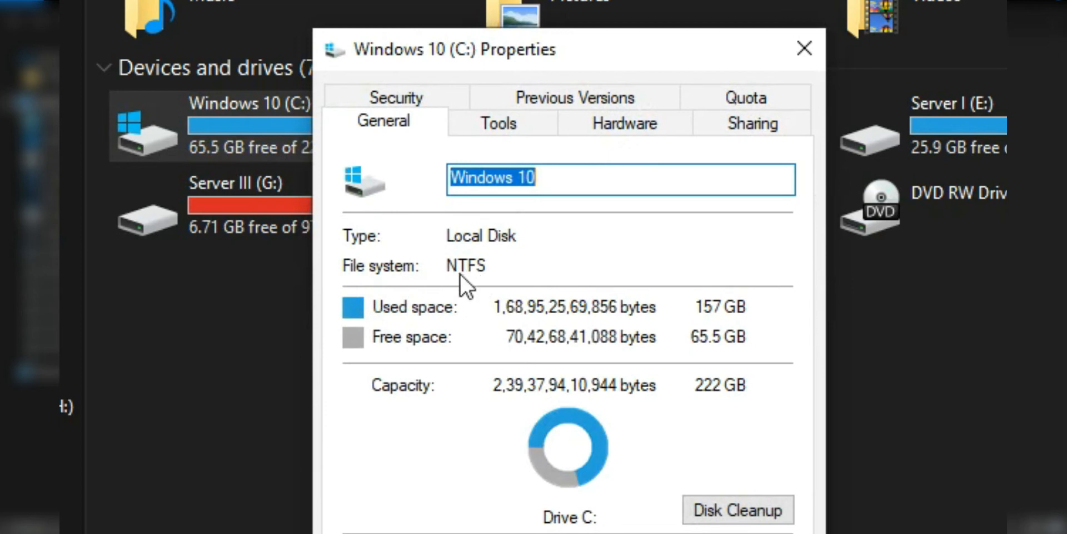
{"action": "mouse_move", "coordinate": [483, 289]}
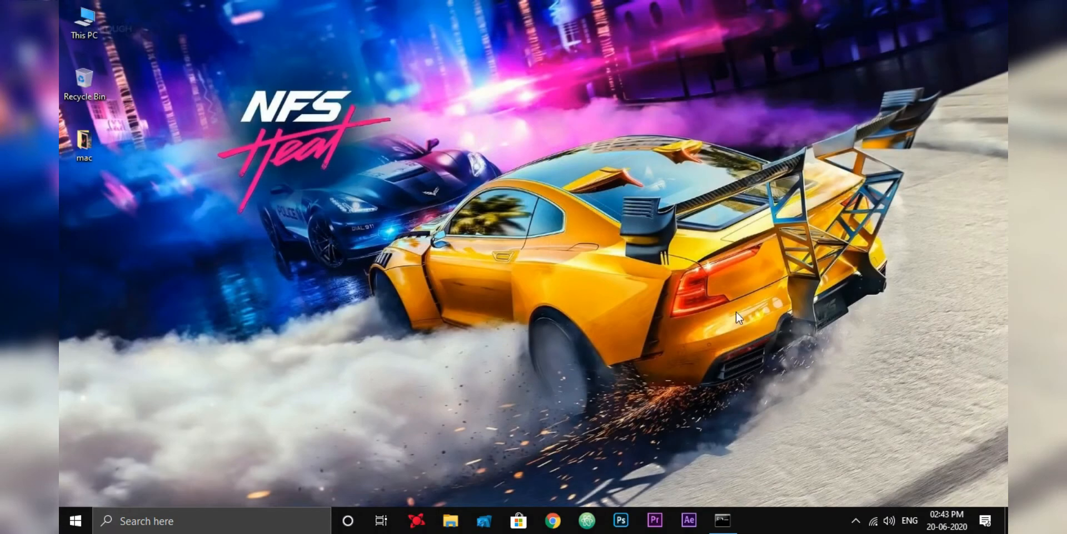
{"action": "left_click", "coordinate": [722, 520]}
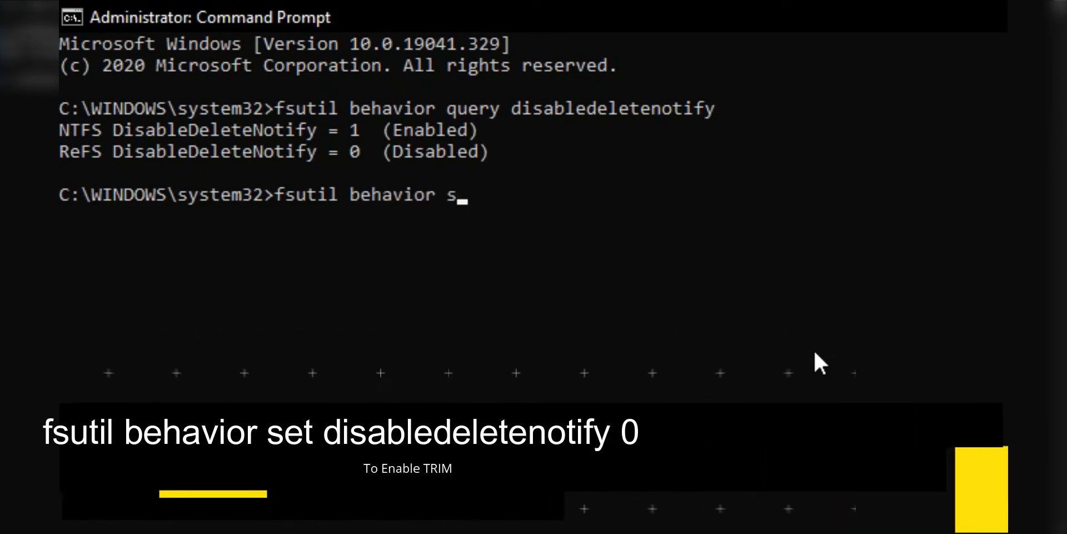
Step: Run fsutil behavior set disabledeletenotify NTFS 0, then start typing a follow-up query
{"action": "type", "text": "et disabledeletenotify"}
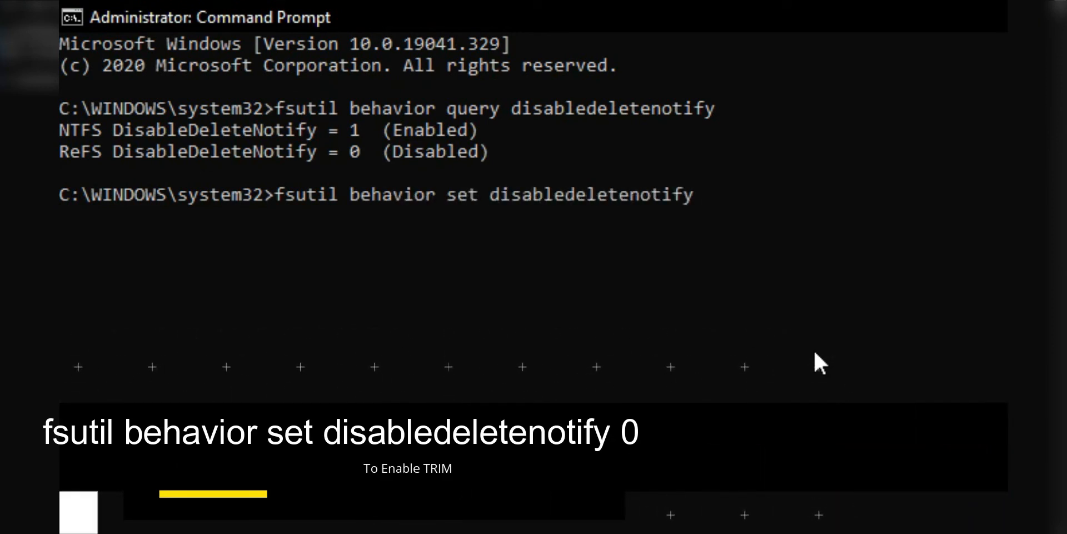
{"action": "type", "text": "1"}
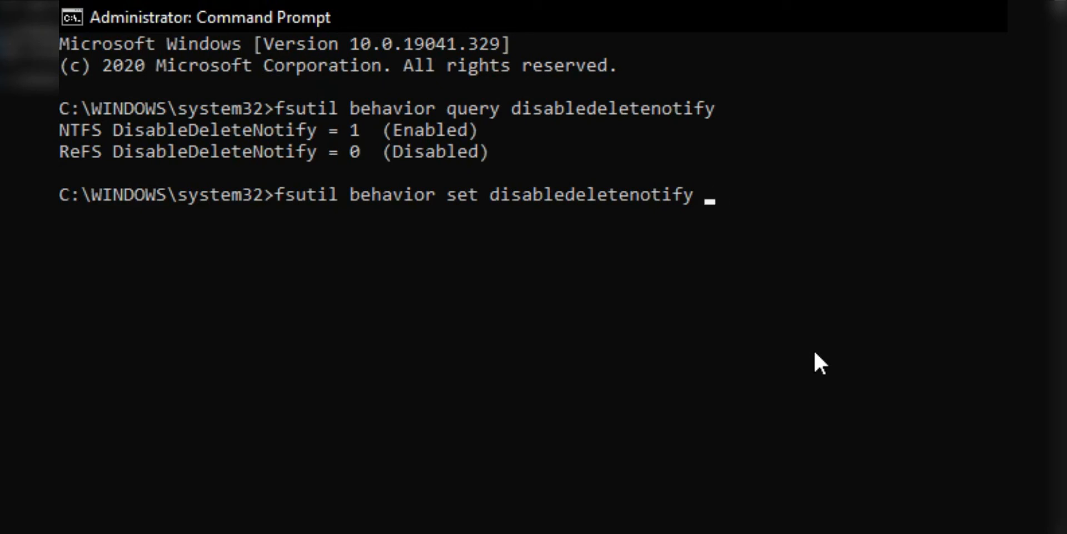
{"action": "type", "text": "NT"}
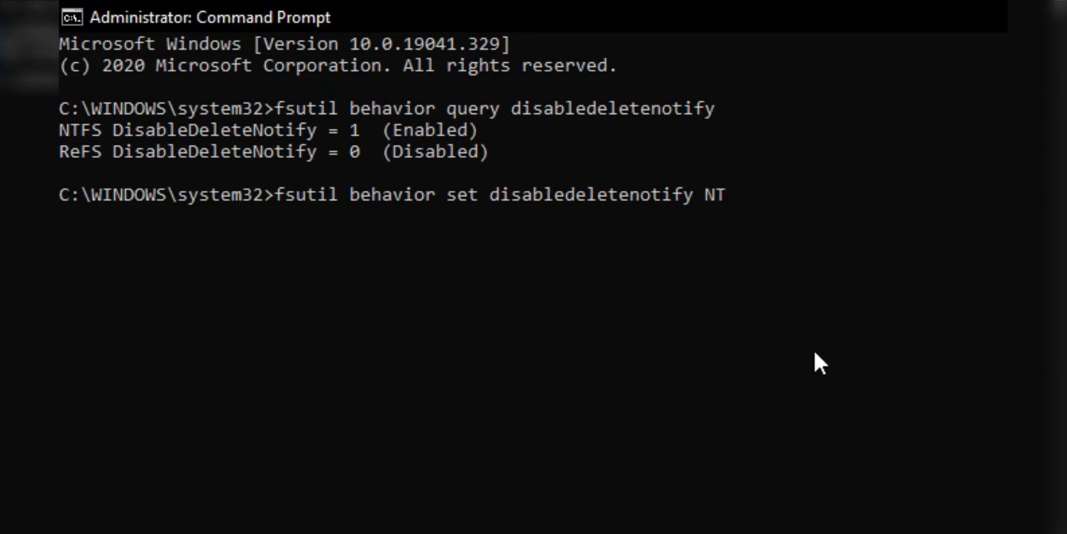
{"action": "type", "text": "FS"}
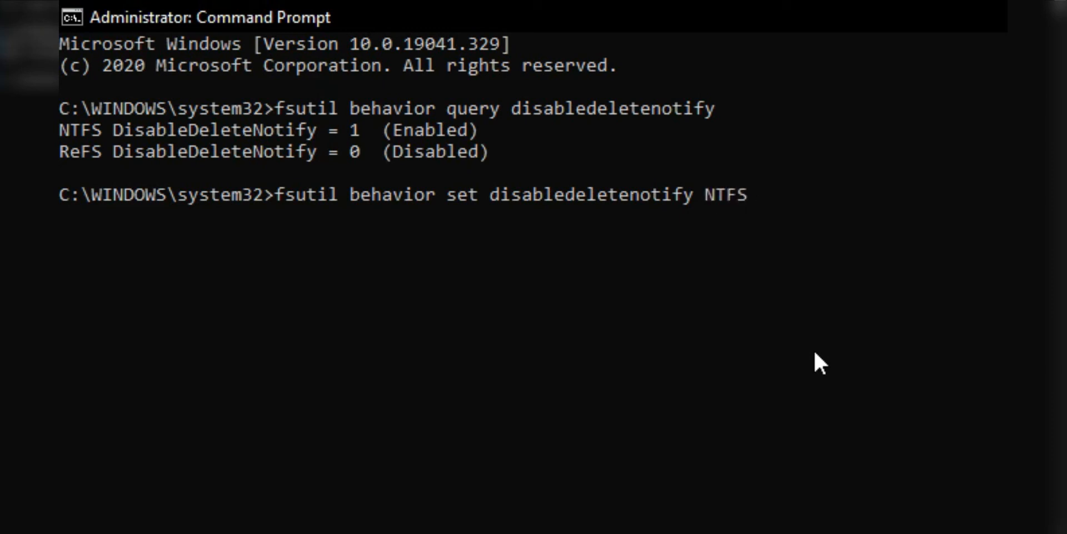
{"action": "type", "text": "0"}
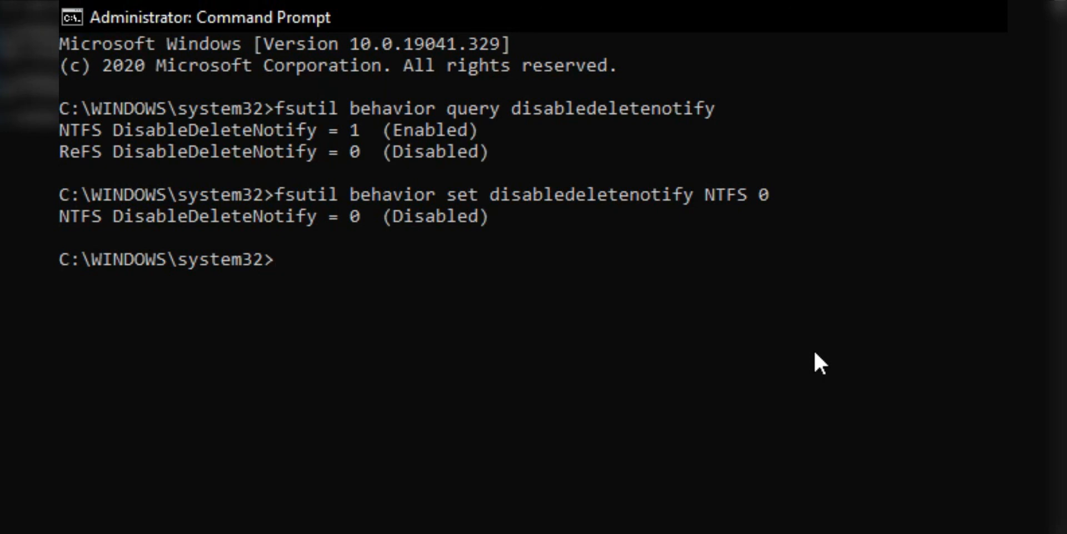
{"action": "type", "text": "fsutil behavior q"}
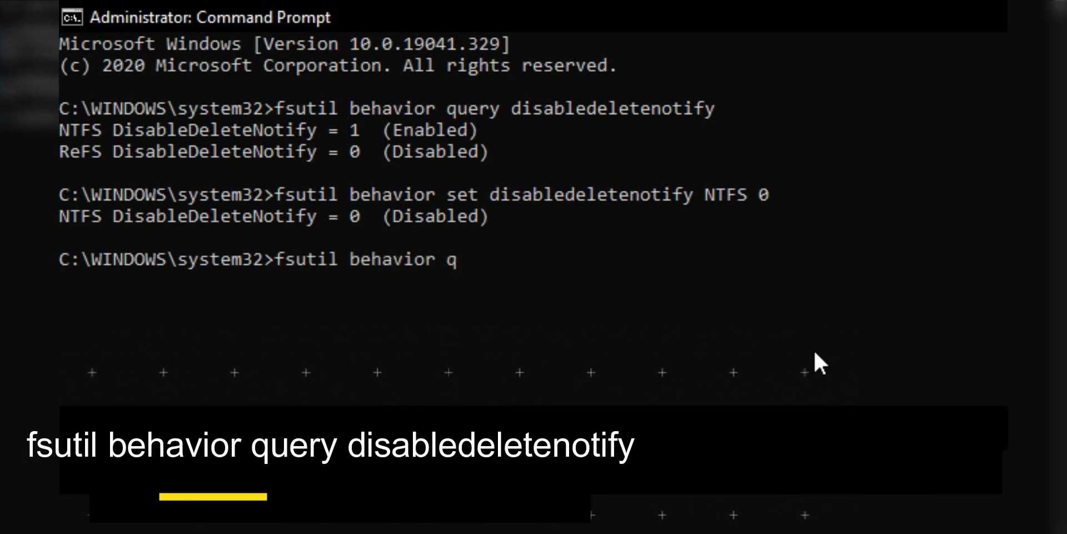